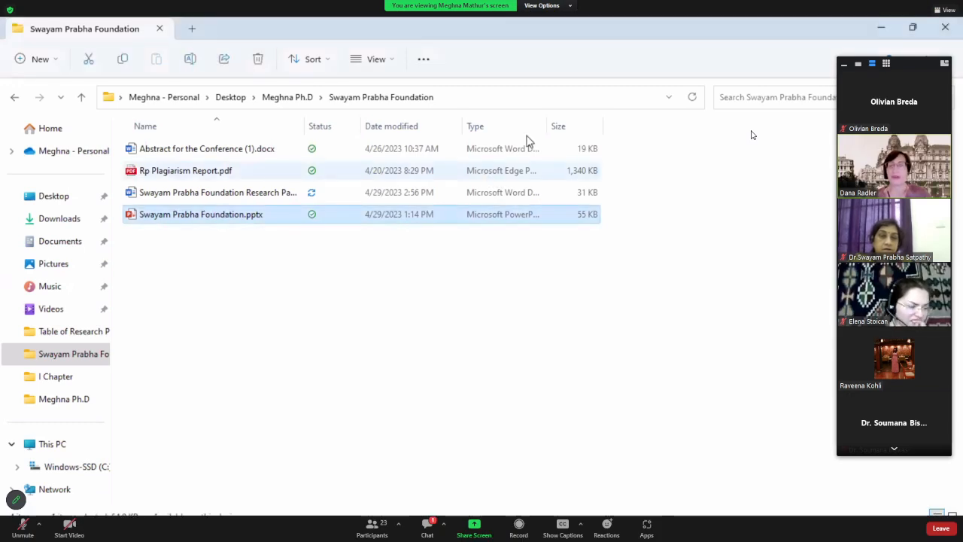
mouse_move(292, 220)
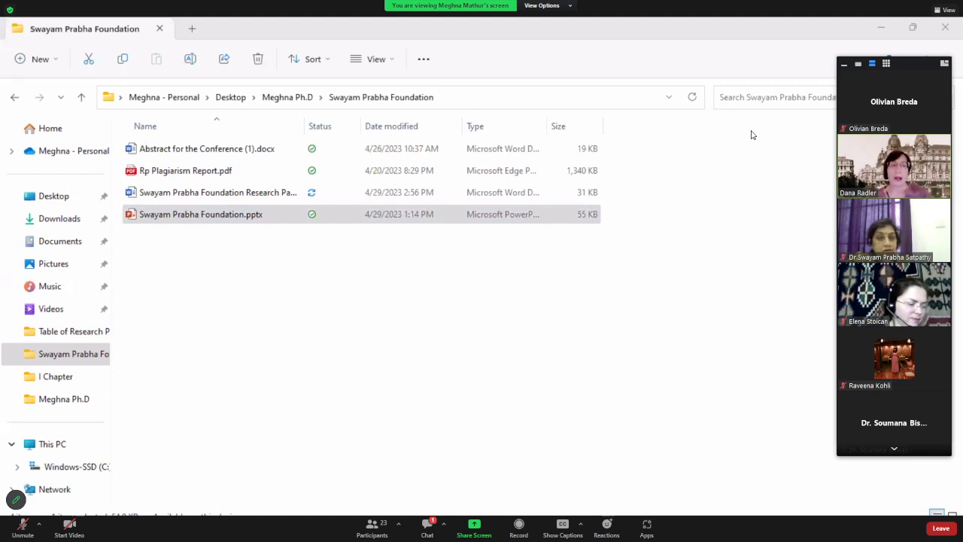
mouse_move(671, 490)
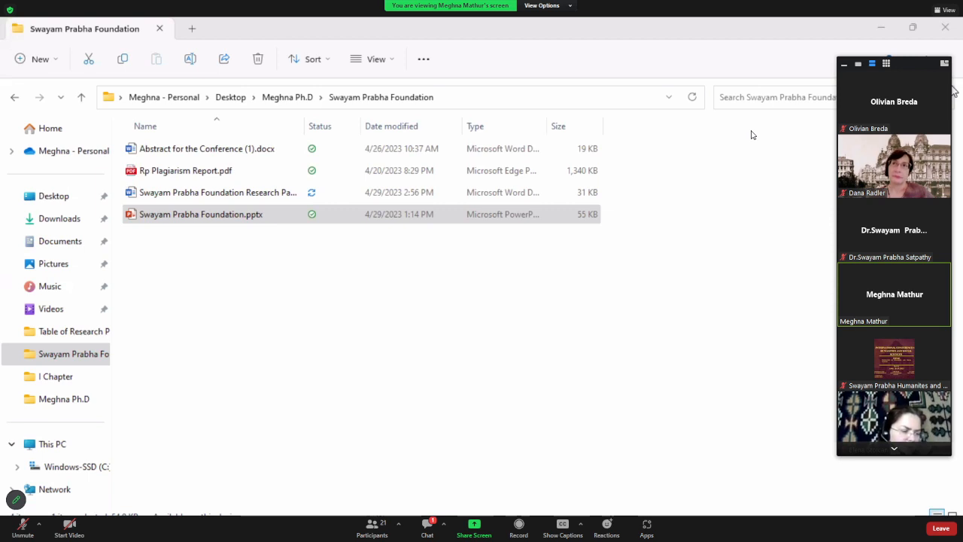
mouse_move(38, 399)
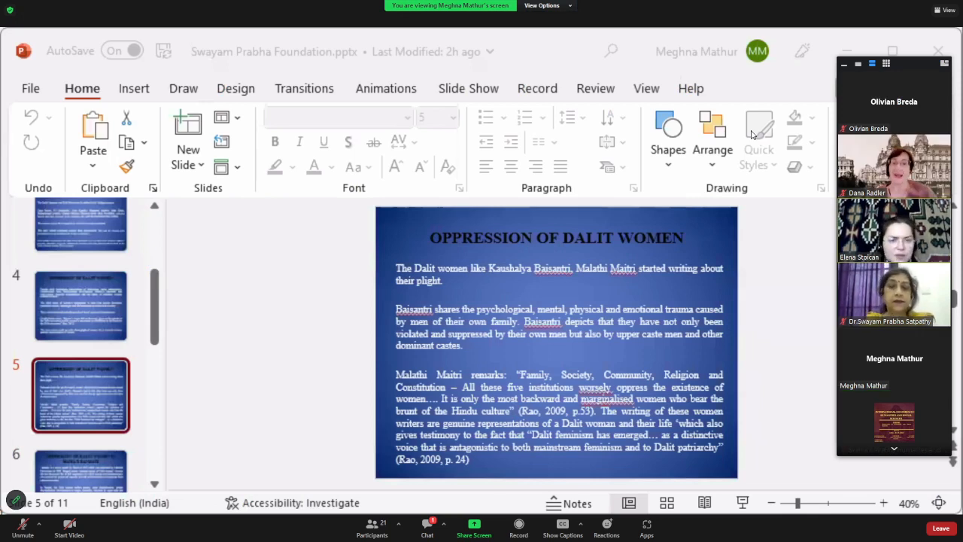
mouse_move(451, 242)
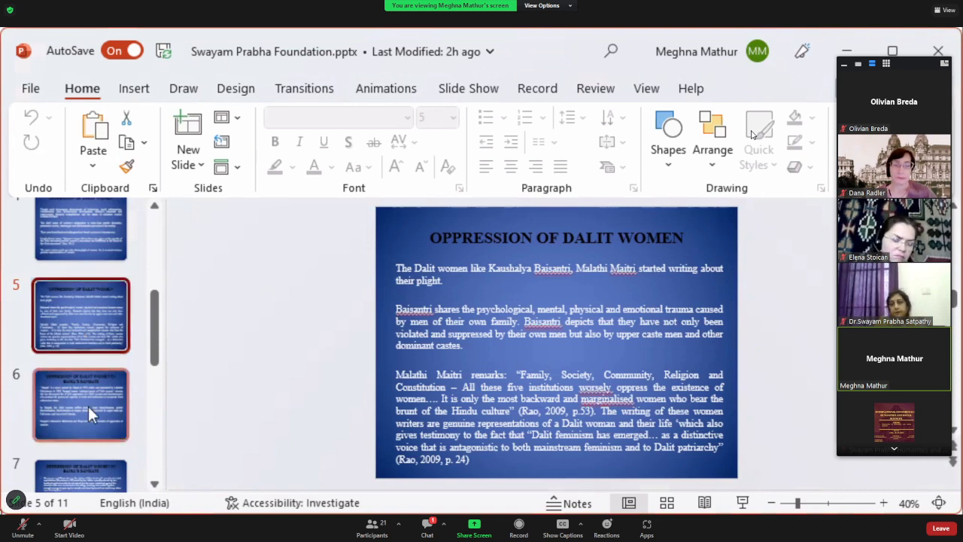
Show slide 6, 'Oppression of Dalit Women in Bama's Sangati'
click(81, 403)
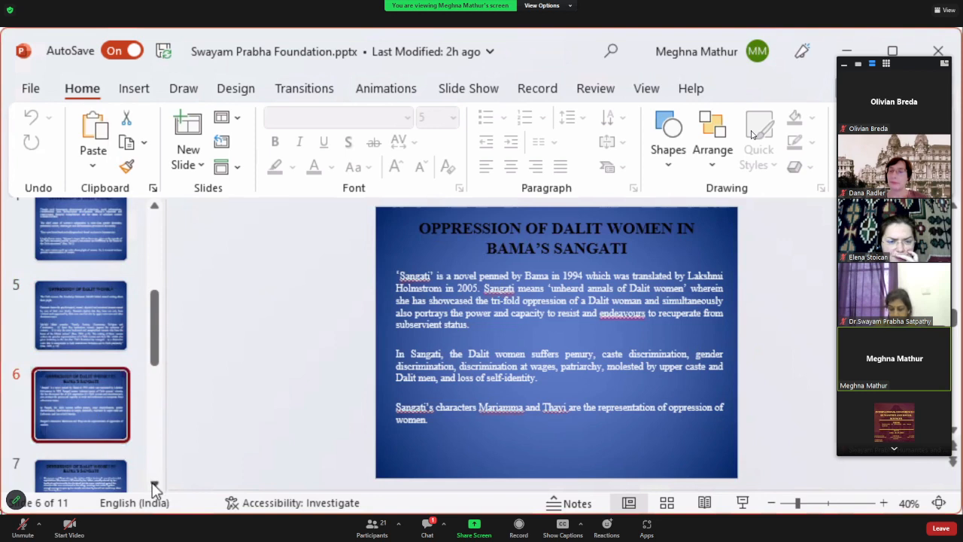
Advance to slide 7 of 11, continuing the Bama's Sangati discussion of Mariamma and Thayi
scroll(down, 3)
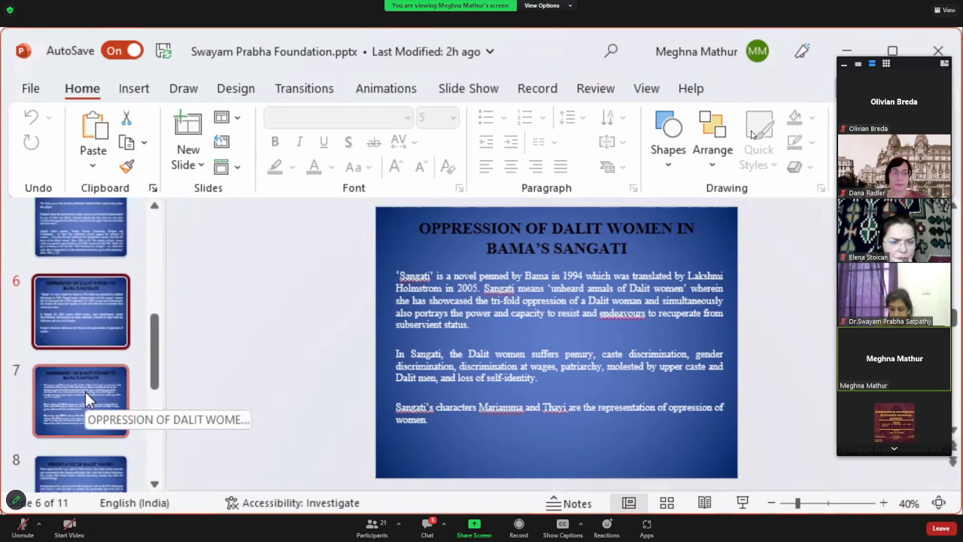
click(81, 400)
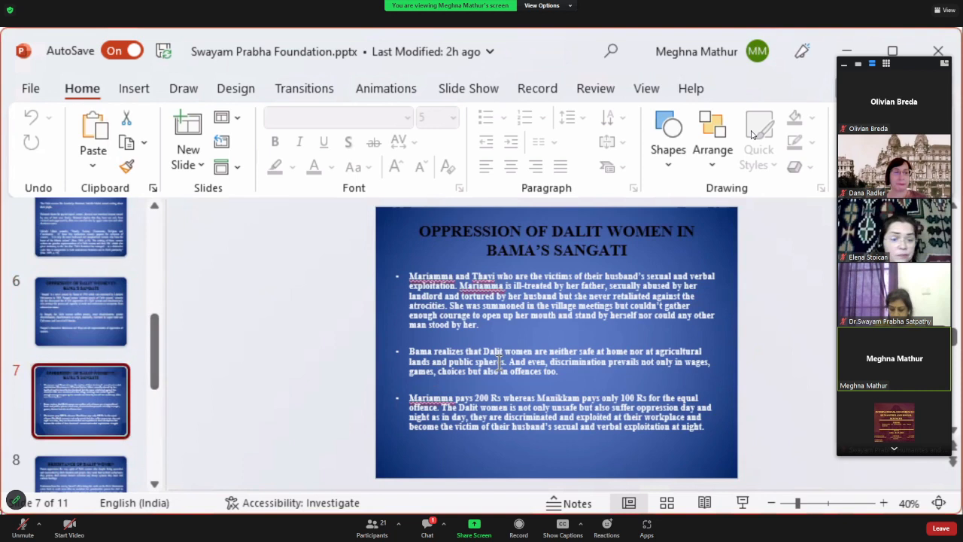
mouse_move(752, 398)
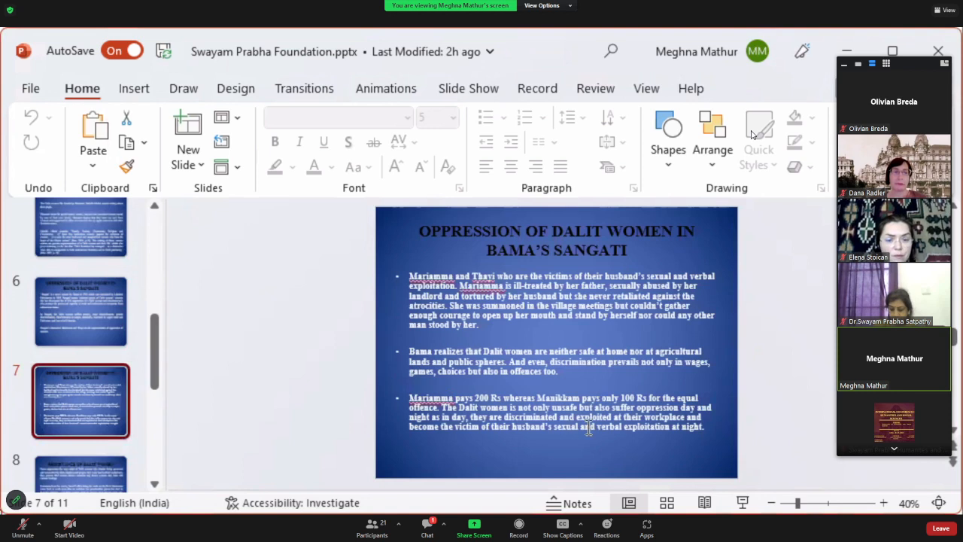
mouse_move(519, 421)
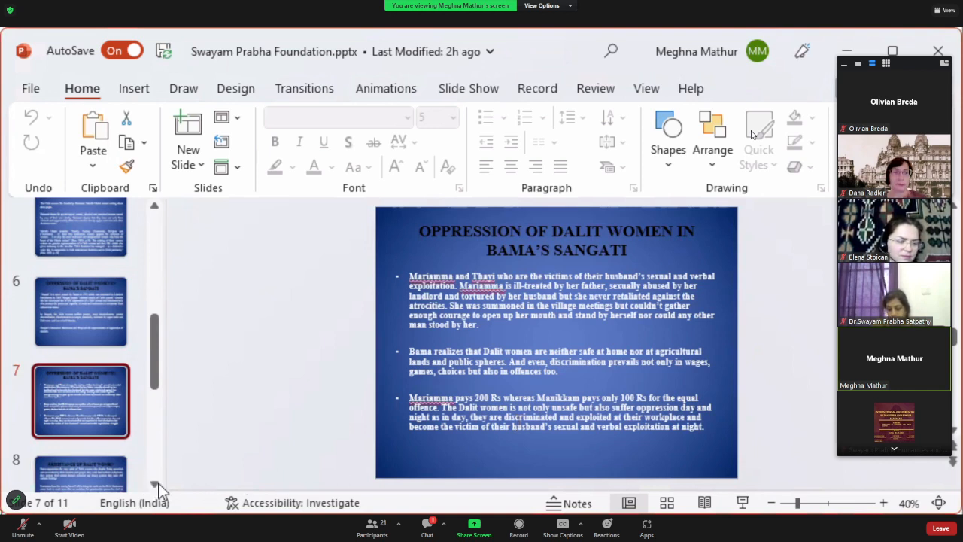
Advance to slide 8 of 11, 'Resistance of Dalit Women'
scroll(down, 3)
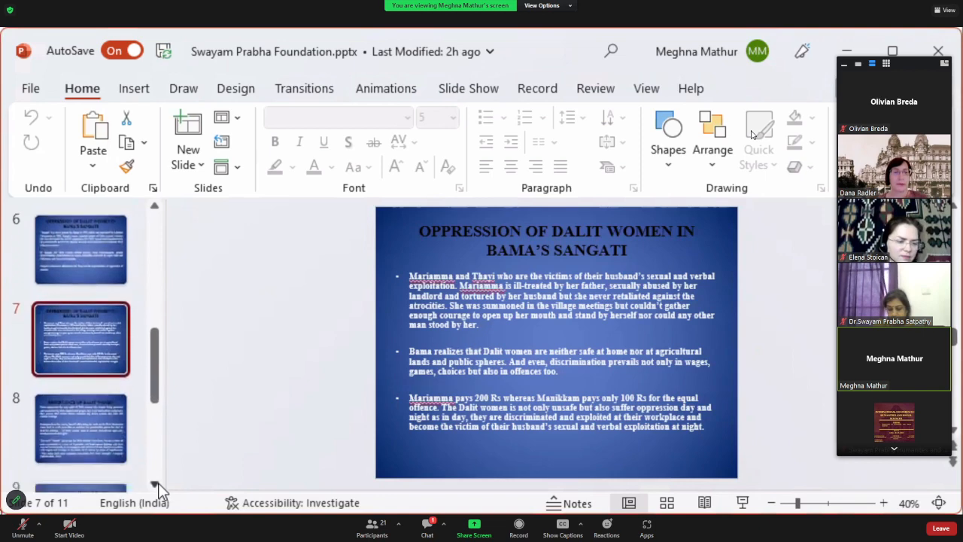
click(81, 409)
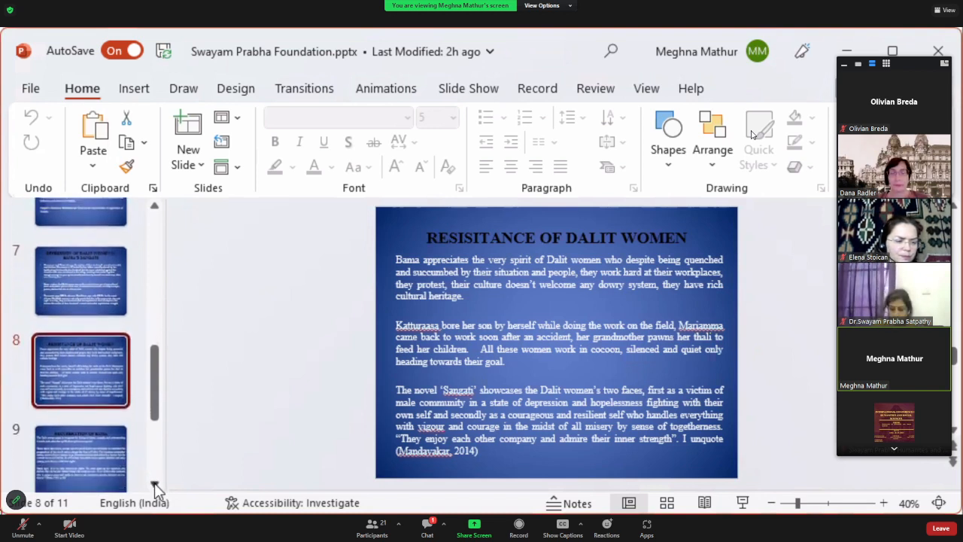
scroll(down, 3)
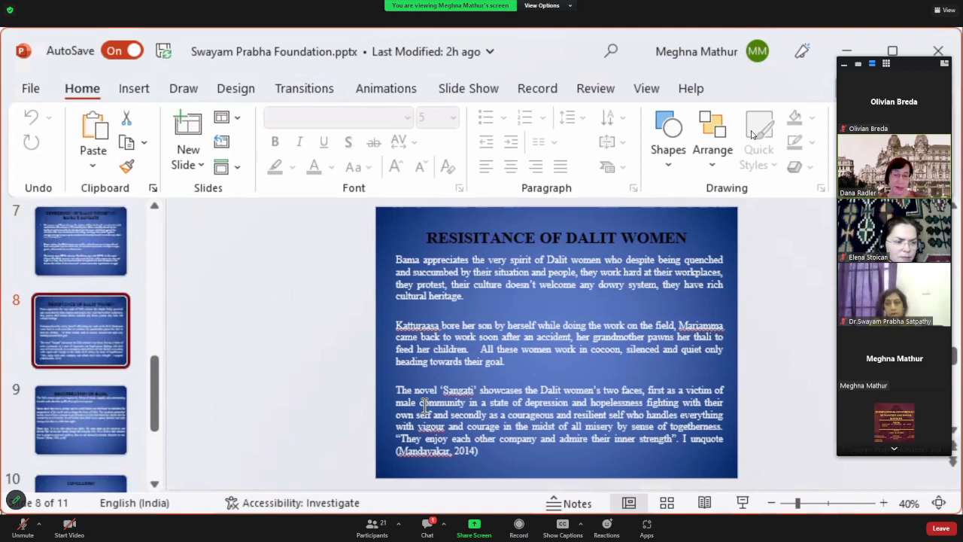
mouse_move(247, 446)
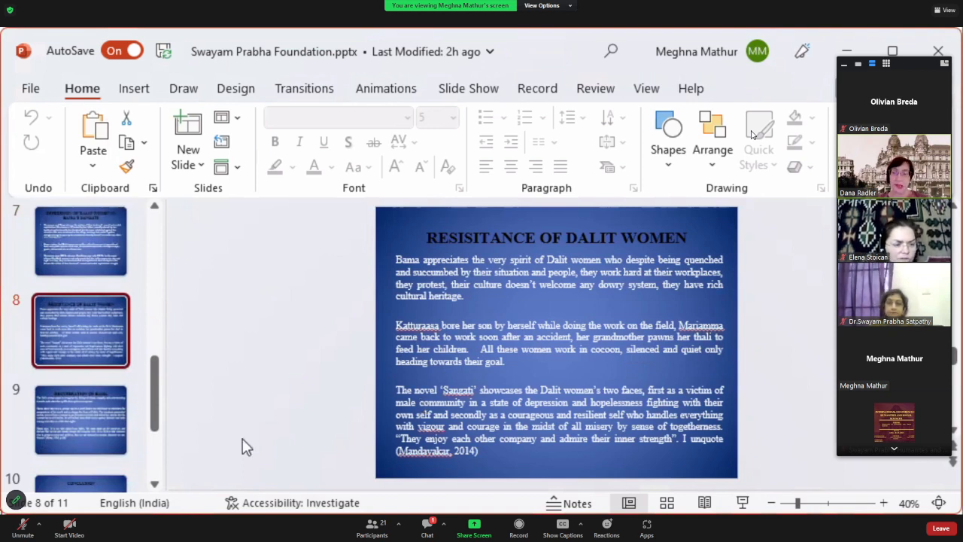
scroll(down, 3)
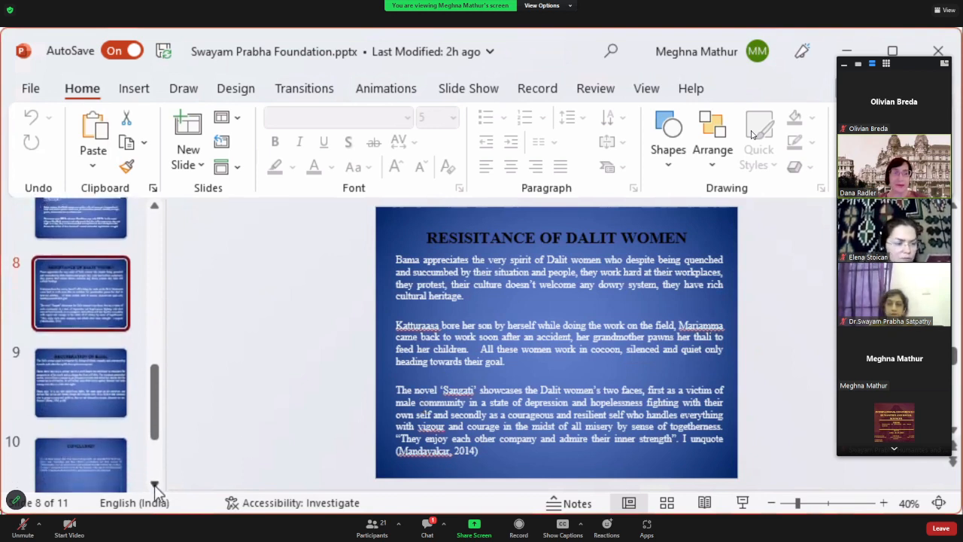
click(81, 367)
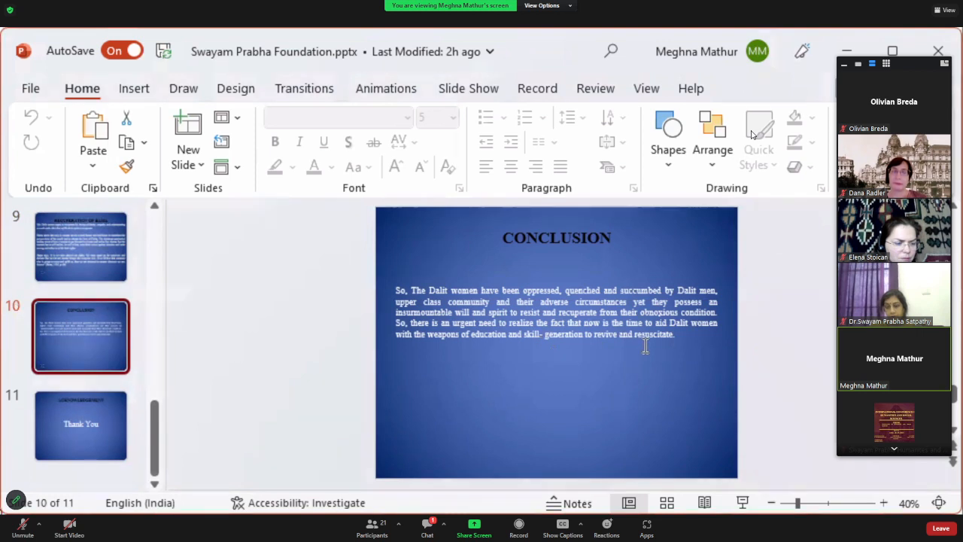
mouse_move(698, 338)
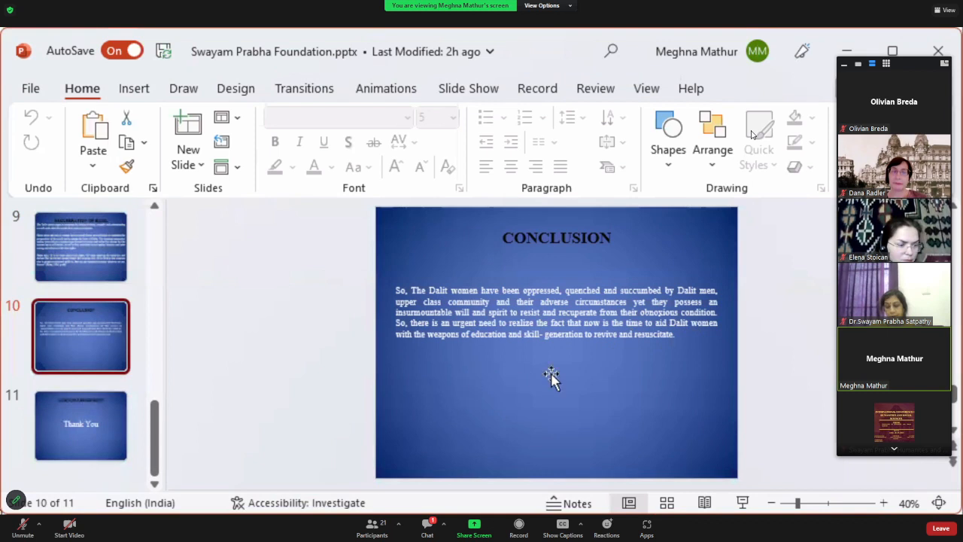
mouse_move(710, 355)
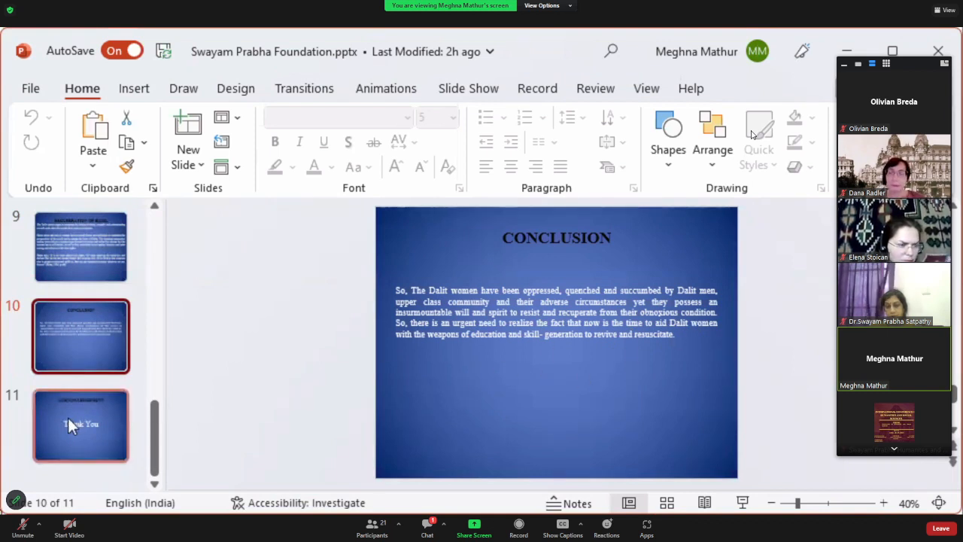
Show the final slide 11, 'Acknowledgement — Thank You', in the shared deck
click(81, 425)
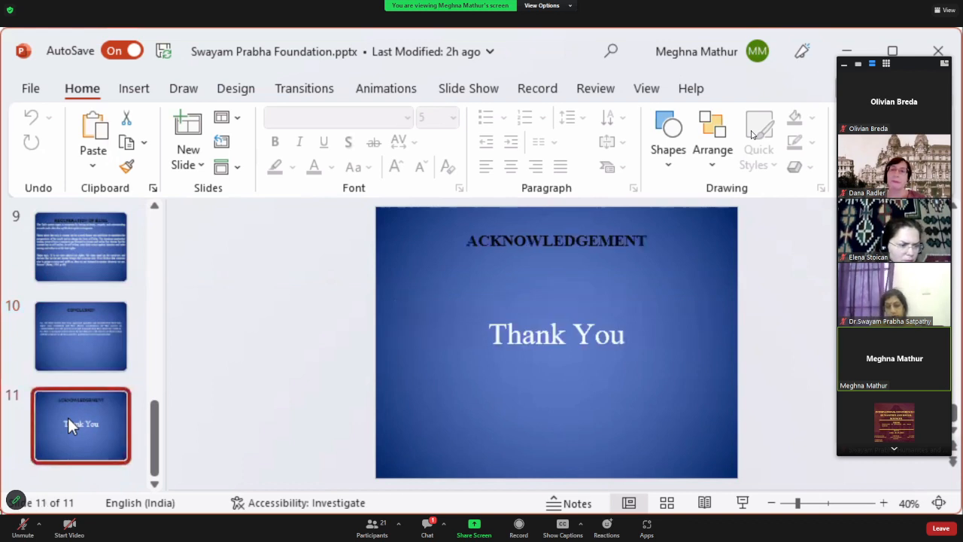